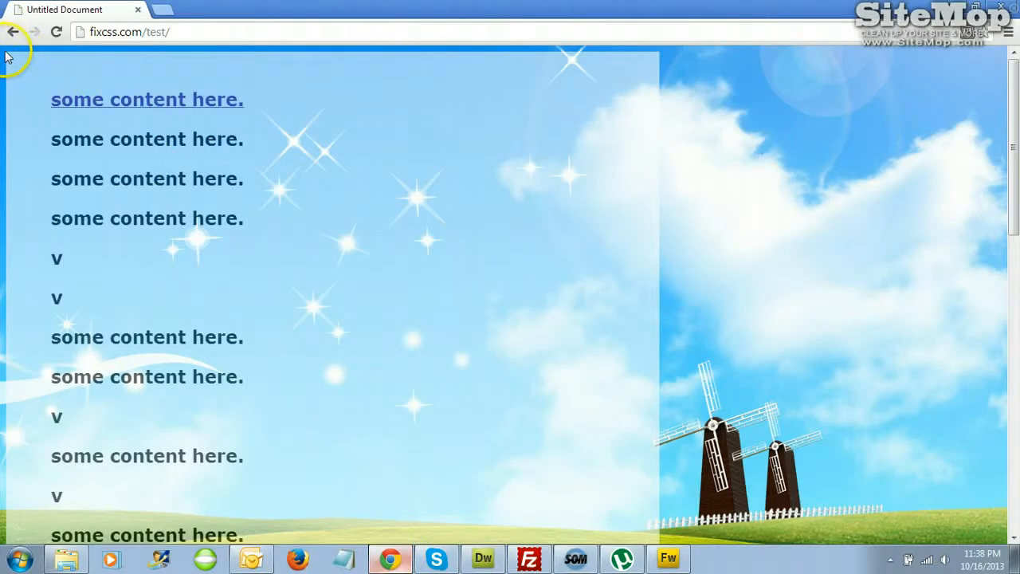
pyautogui.moveTo(19, 54)
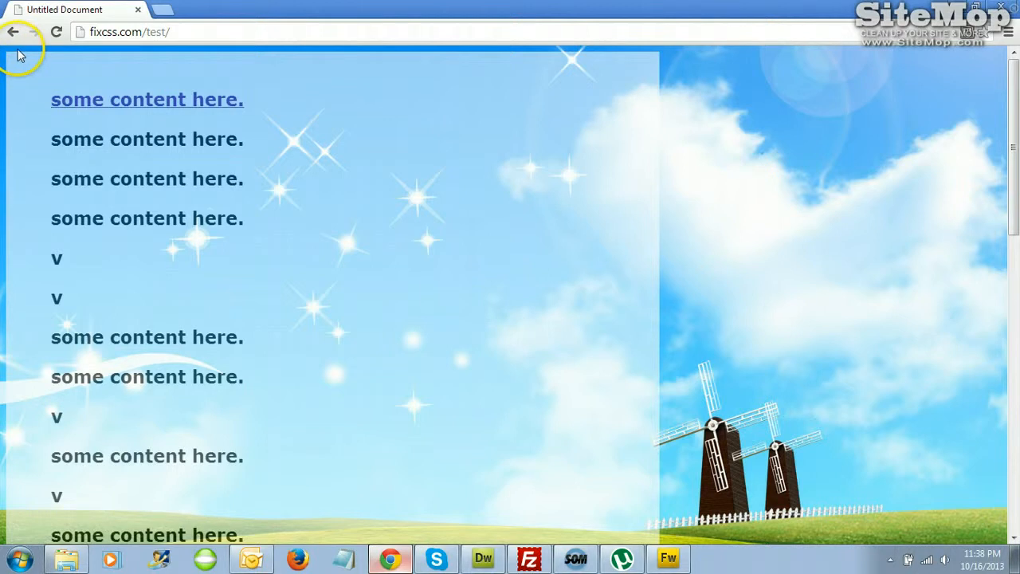
pyautogui.moveTo(647, 83)
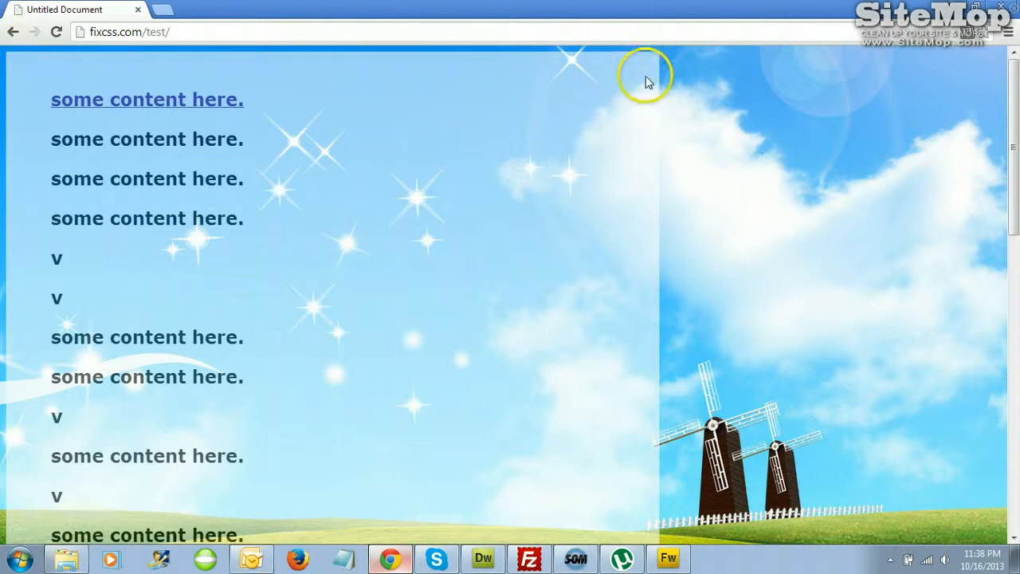
pyautogui.moveTo(236, 26)
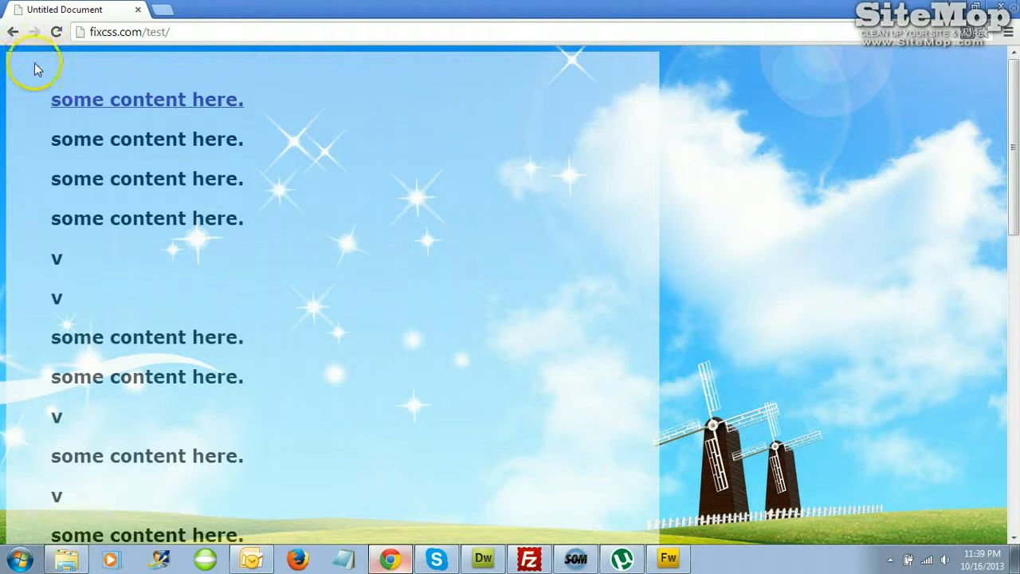
pyautogui.moveTo(470, 87)
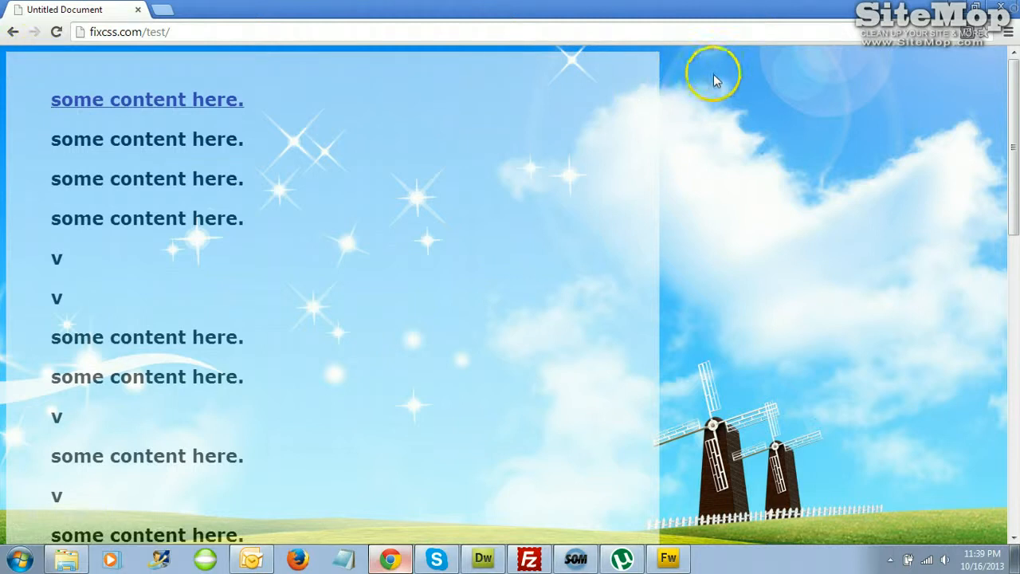
pyautogui.moveTo(443, 79)
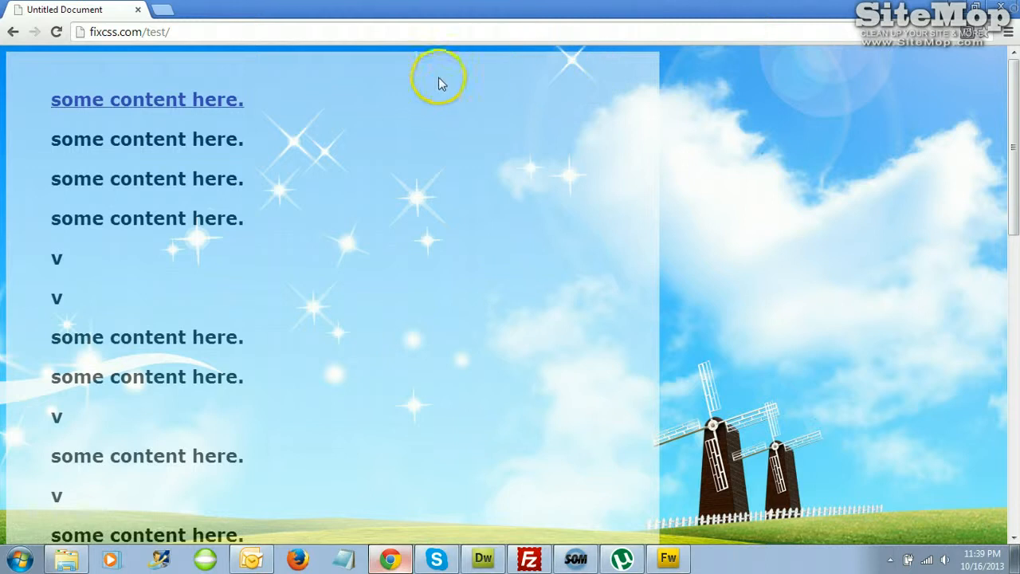
pyautogui.moveTo(375, 54)
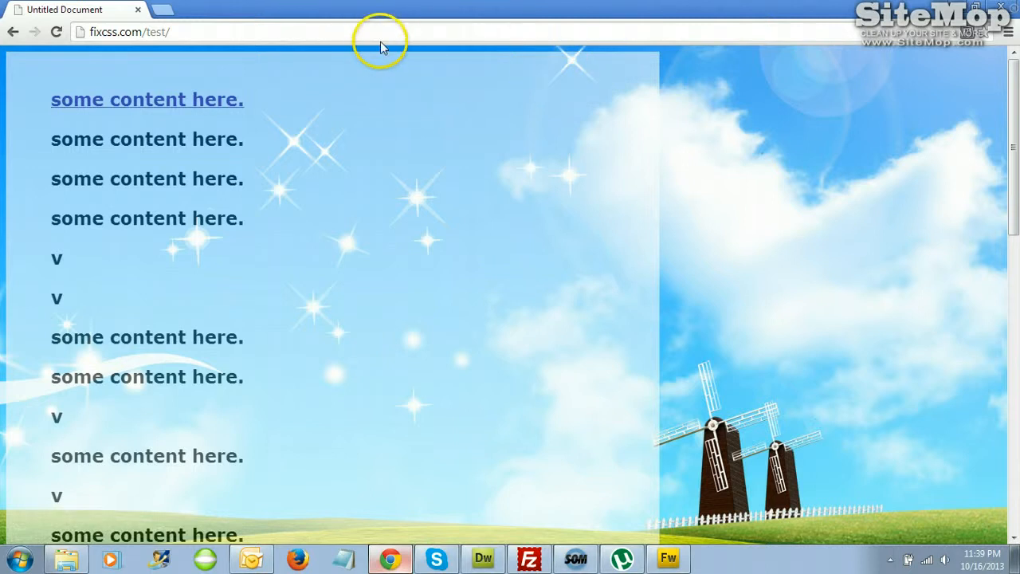
pyautogui.moveTo(332, 65)
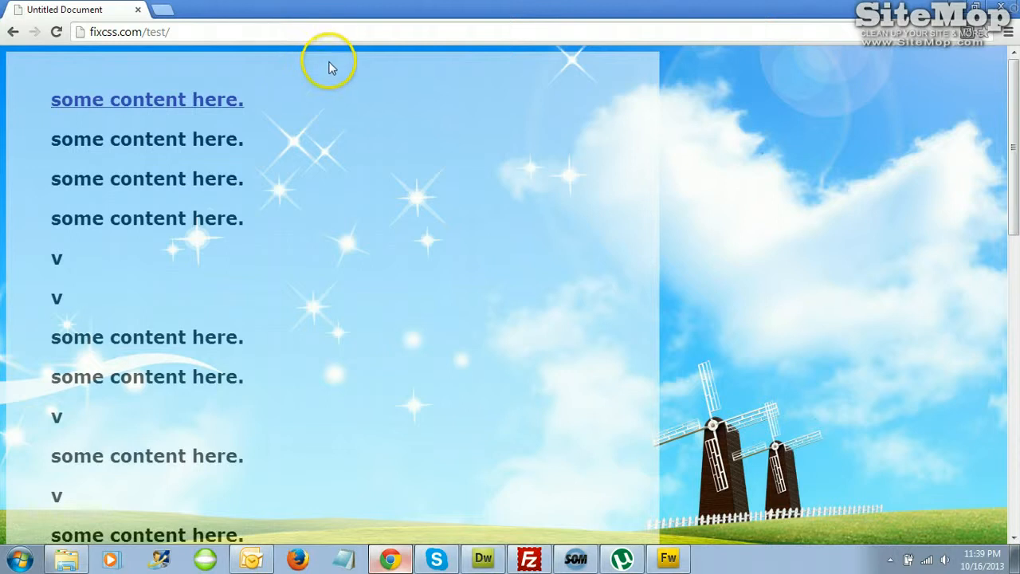
pyautogui.moveTo(459, 80)
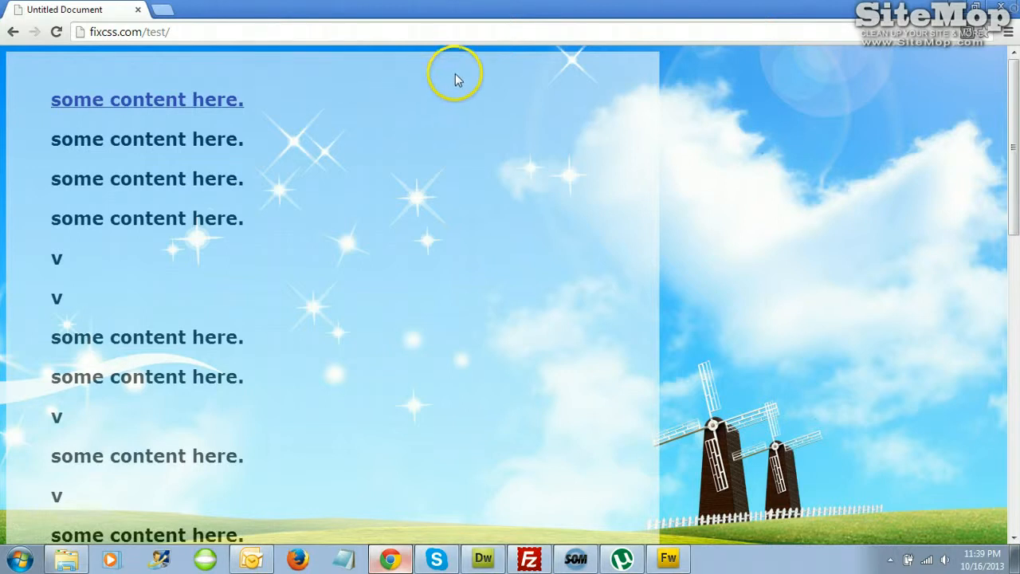
pyautogui.moveTo(421, 54)
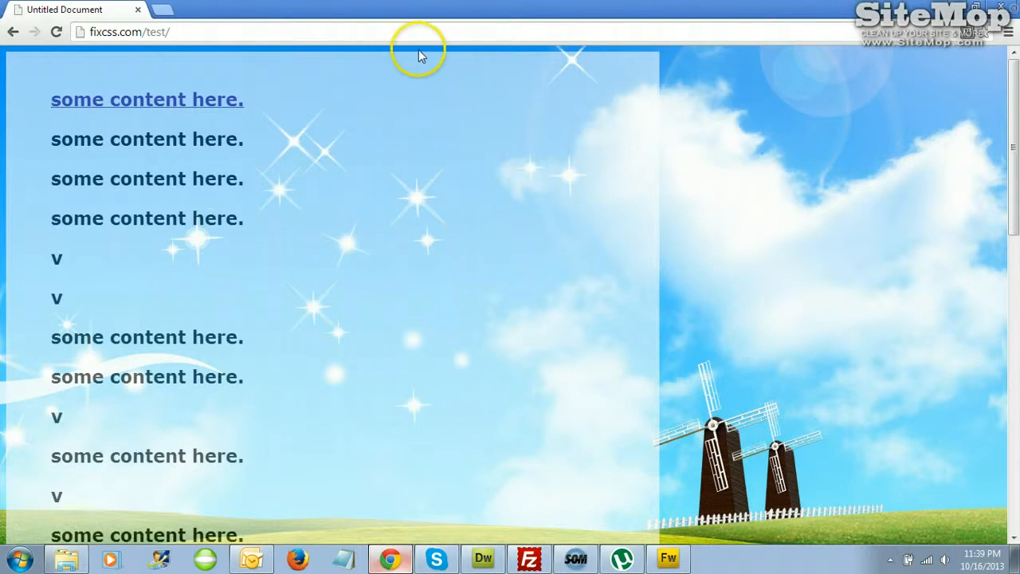
pyautogui.moveTo(255, 50)
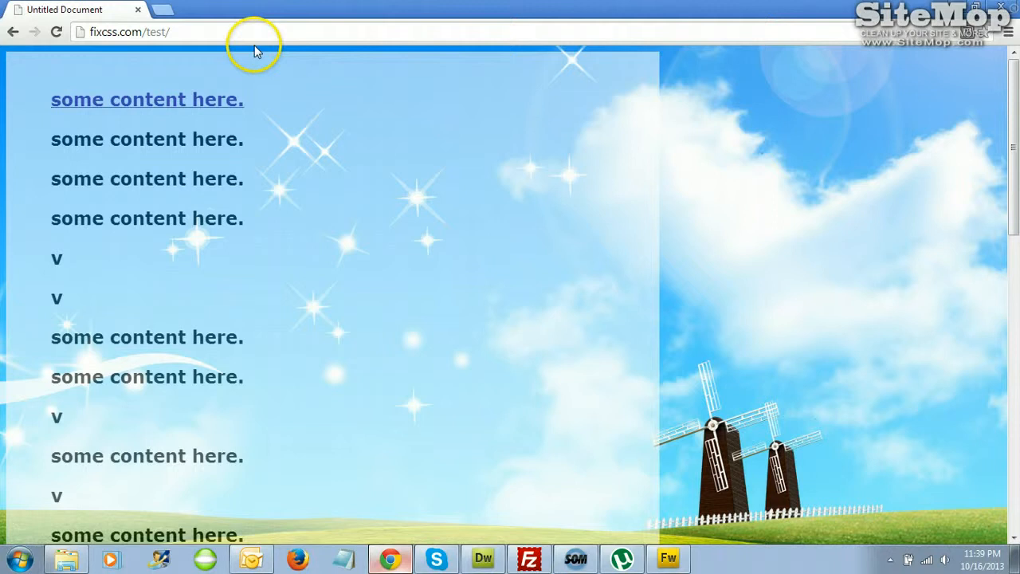
pyautogui.moveTo(353, 82)
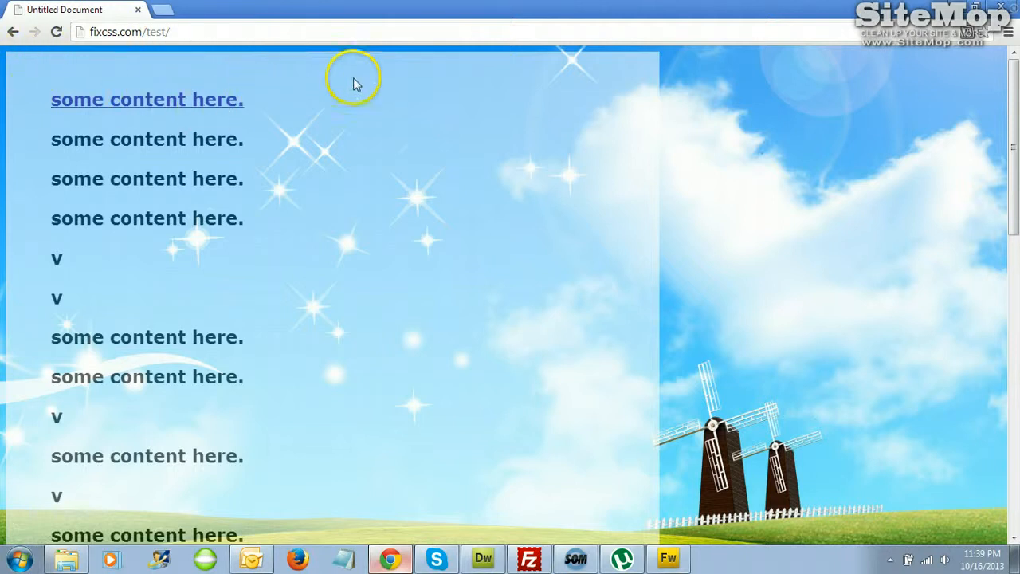
pyautogui.moveTo(379, 56)
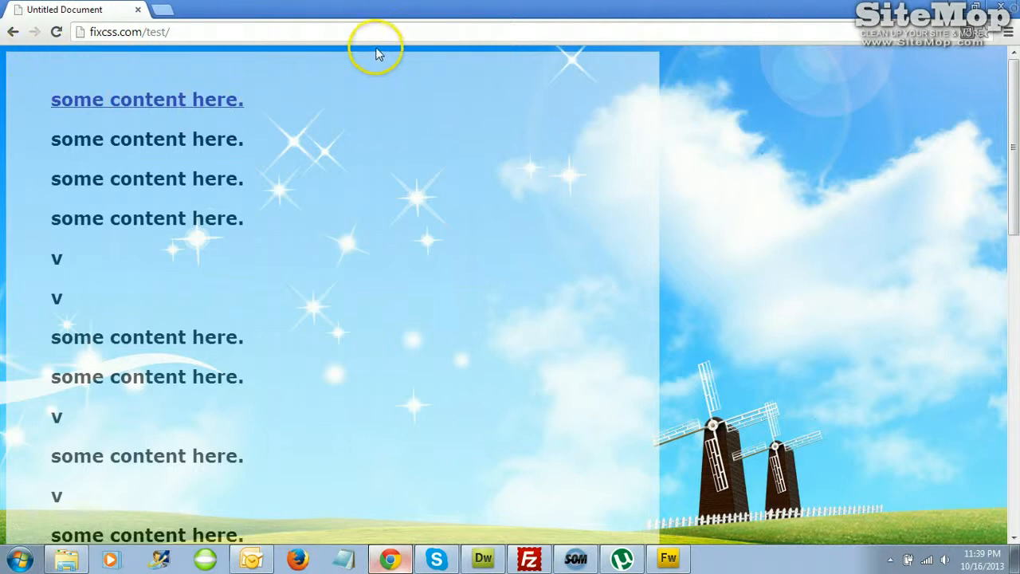
pyautogui.moveTo(67, 104)
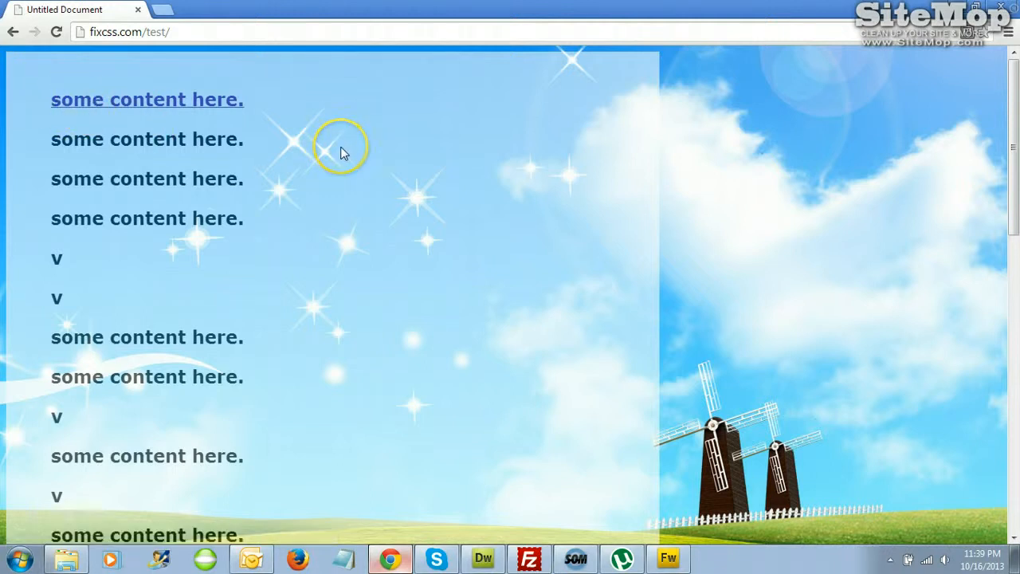
pyautogui.moveTo(326, 86)
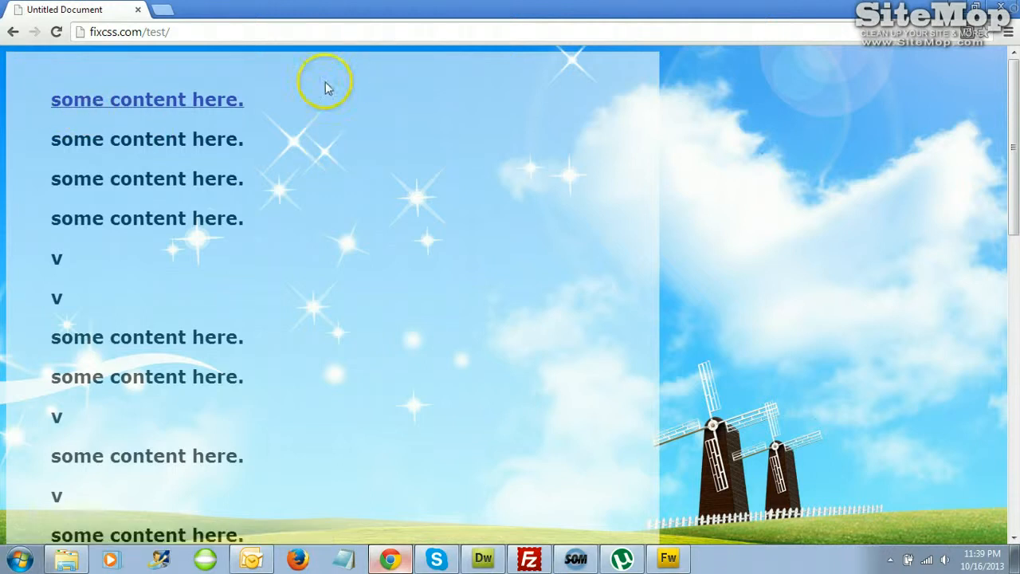
# Add leftmargin="0" topmargin="0" attributes to the <body> tag in Code view
pyautogui.click(483, 557)
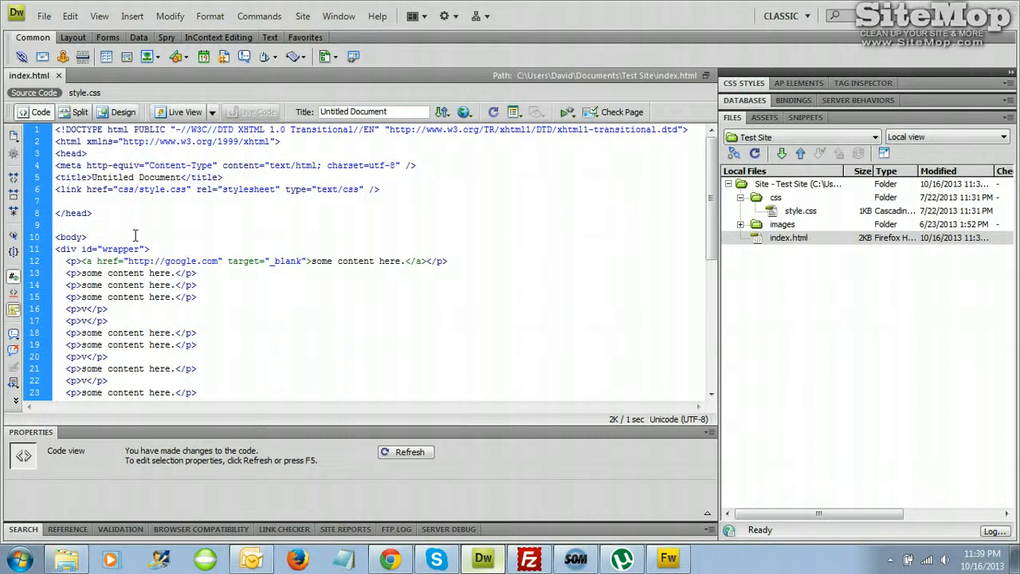
pyautogui.write('leftmargin="0" topmargin="')
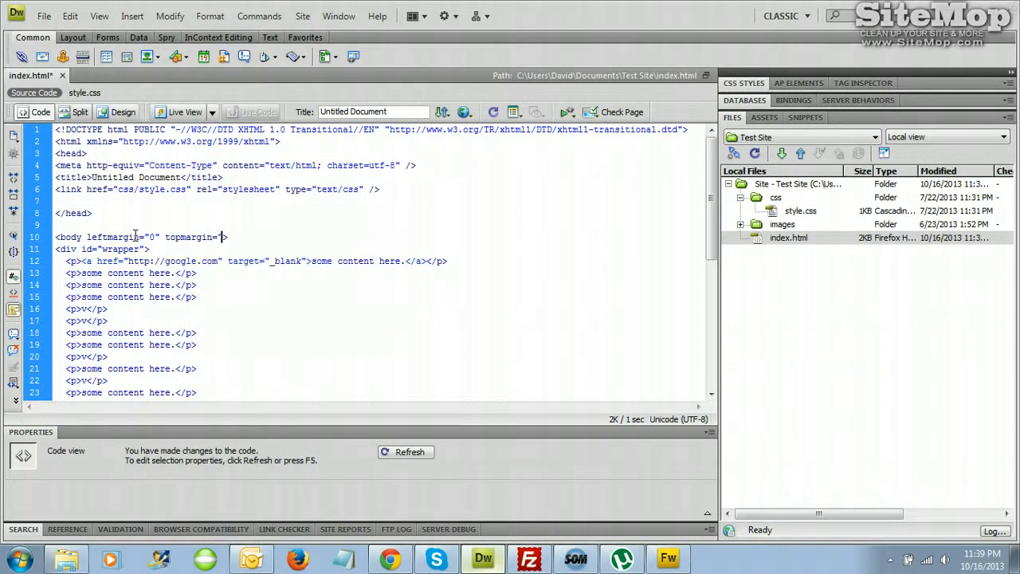
pyautogui.write('0"')
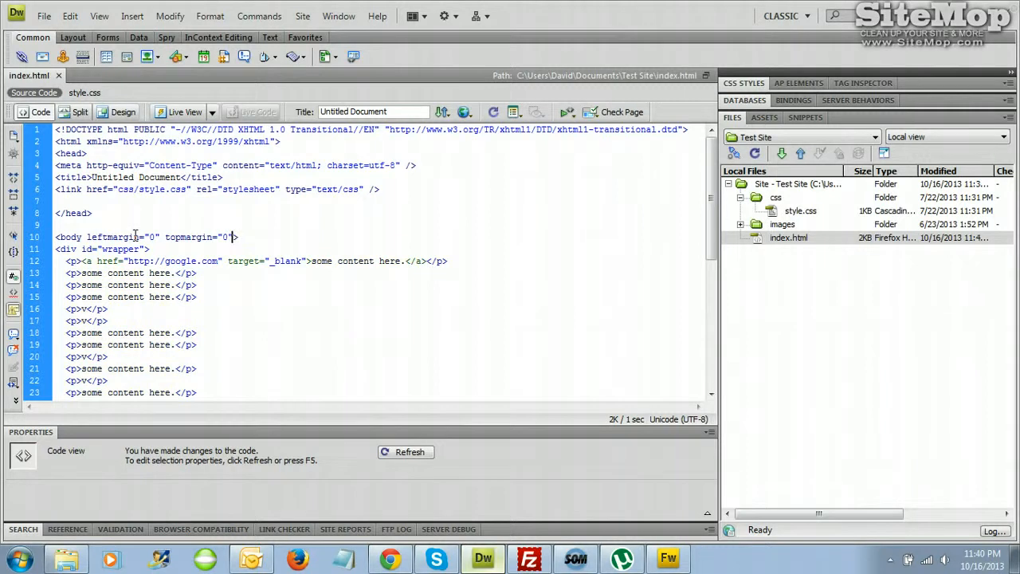
# Upload index.html from the local Test Site folder to the remote test folder in FileZilla
pyautogui.click(45, 16)
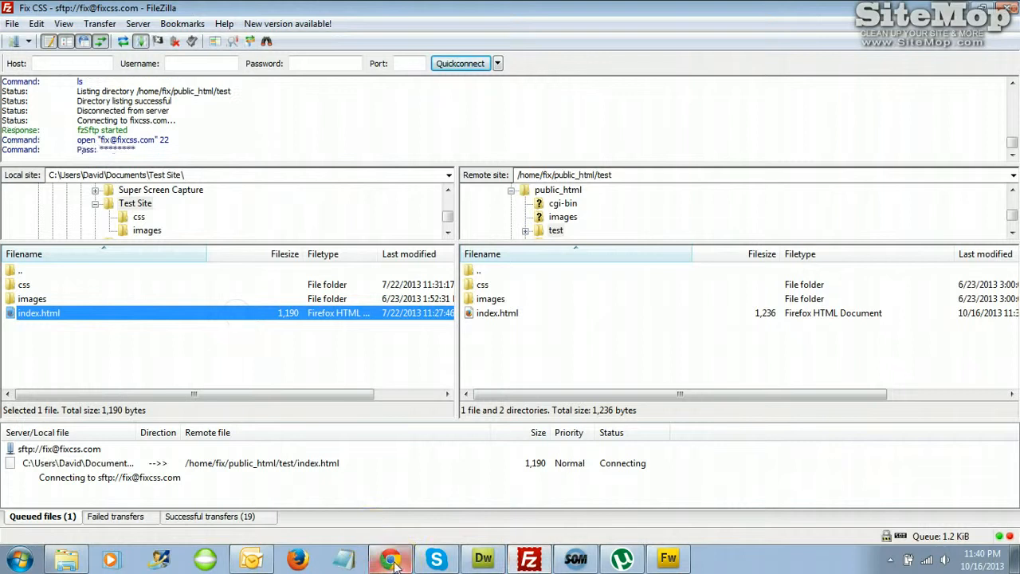
pyautogui.click(389, 558)
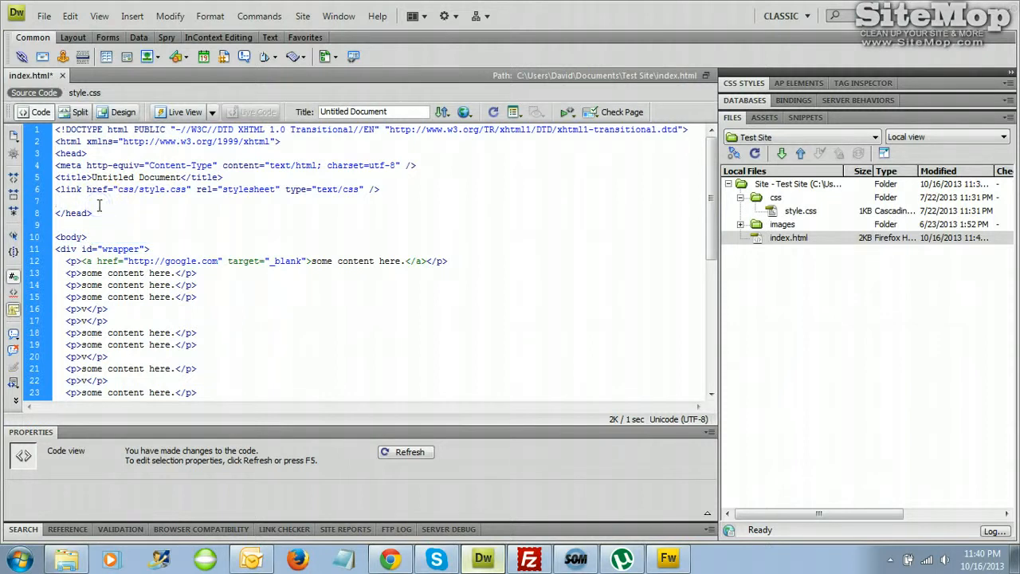
# Write a head <style> block setting body margin-top:0px and margin-left:0px
pyautogui.write('<')
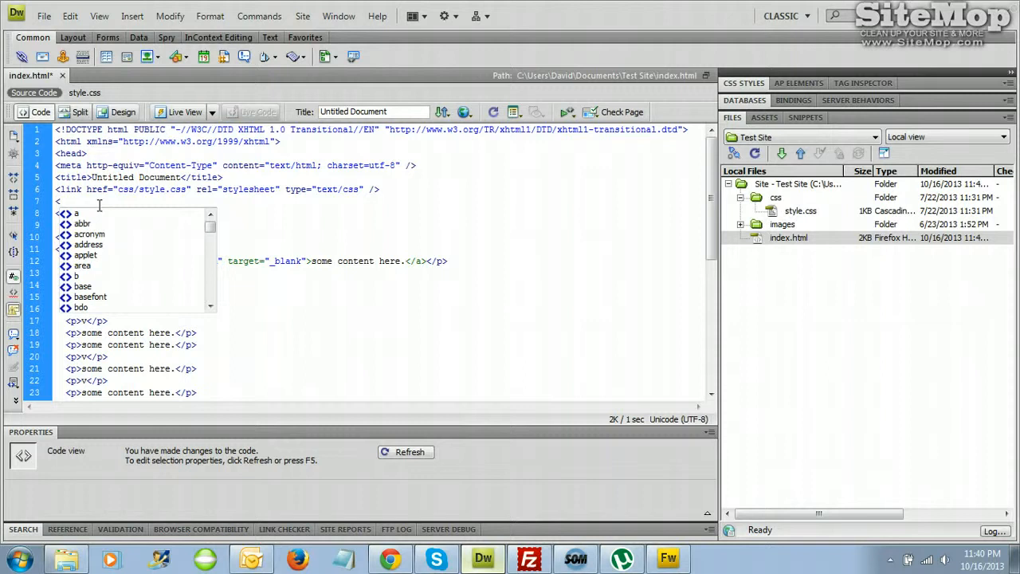
pyautogui.write('style>')
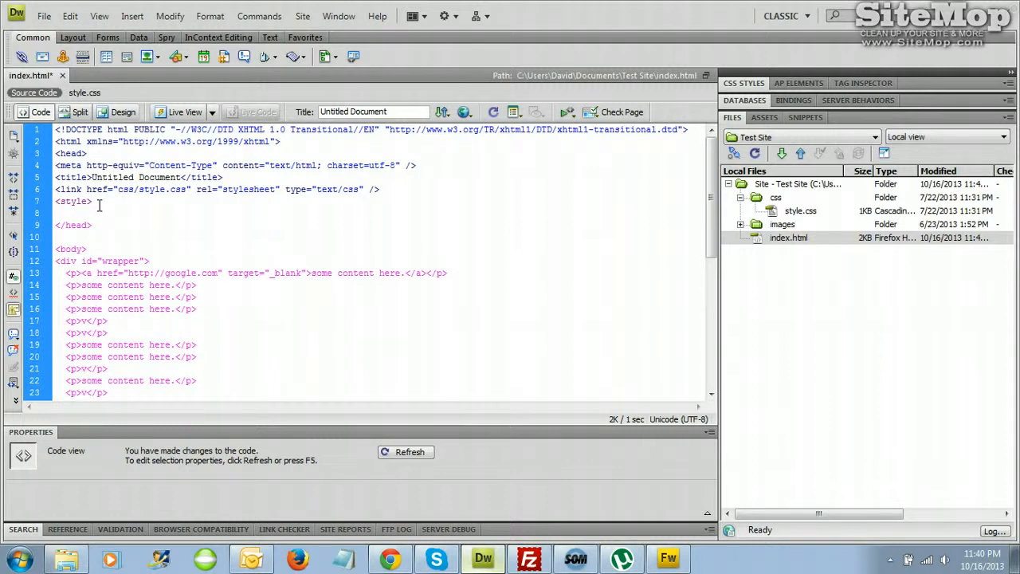
pyautogui.write('body{')
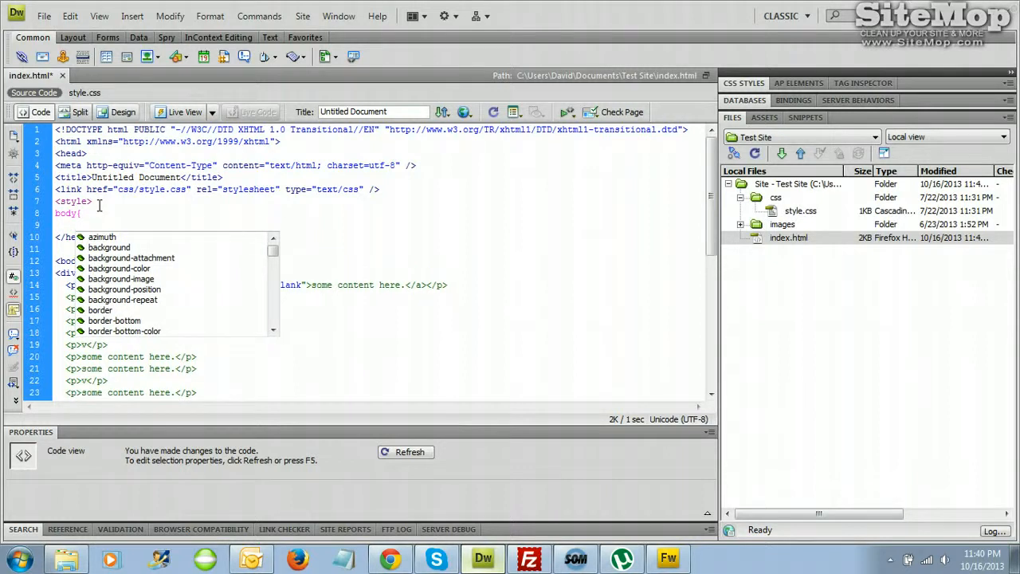
pyautogui.write('margin-top:')
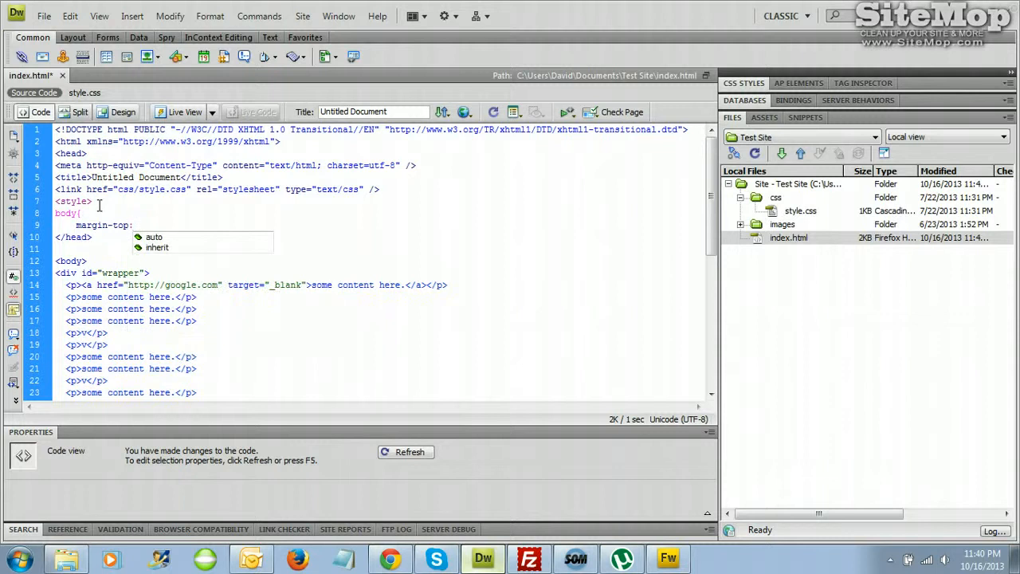
pyautogui.write('0')
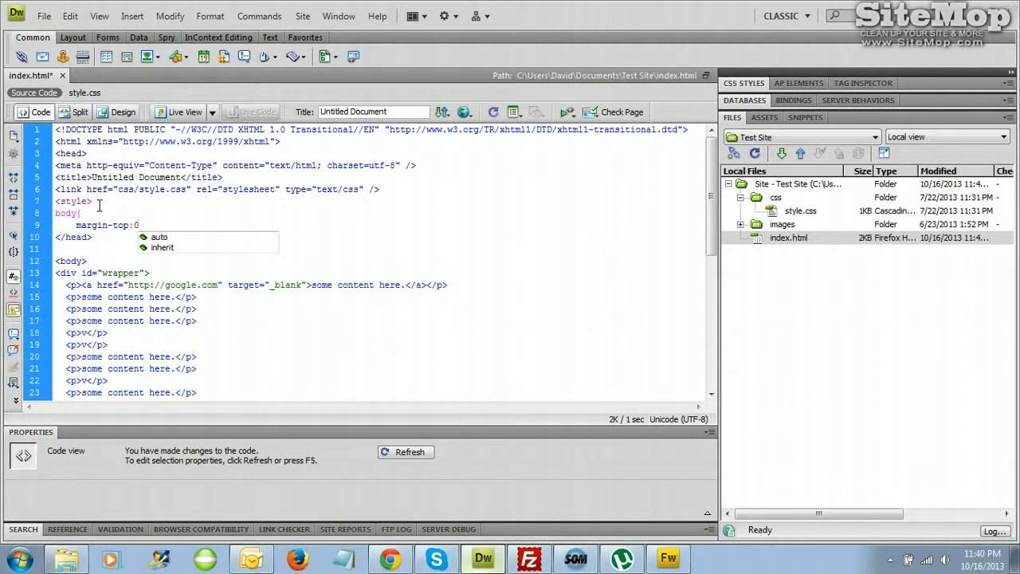
pyautogui.write('px;')
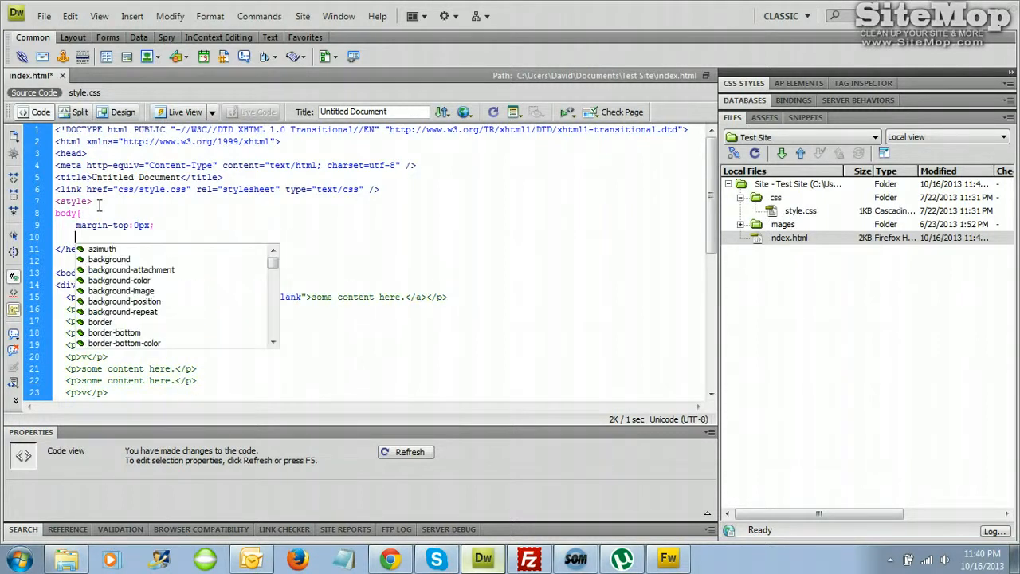
pyautogui.write('margin')
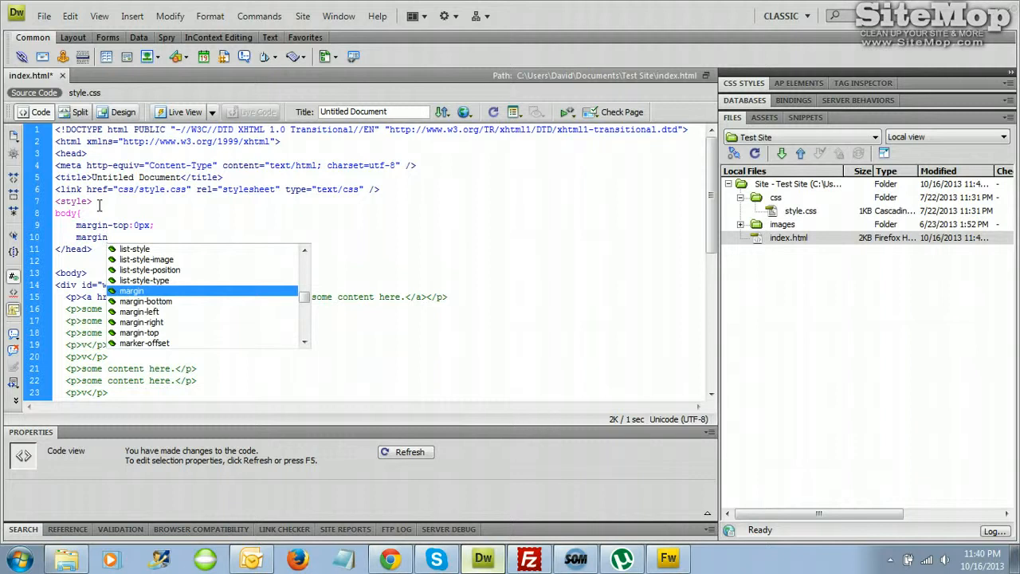
pyautogui.write('-left:0')
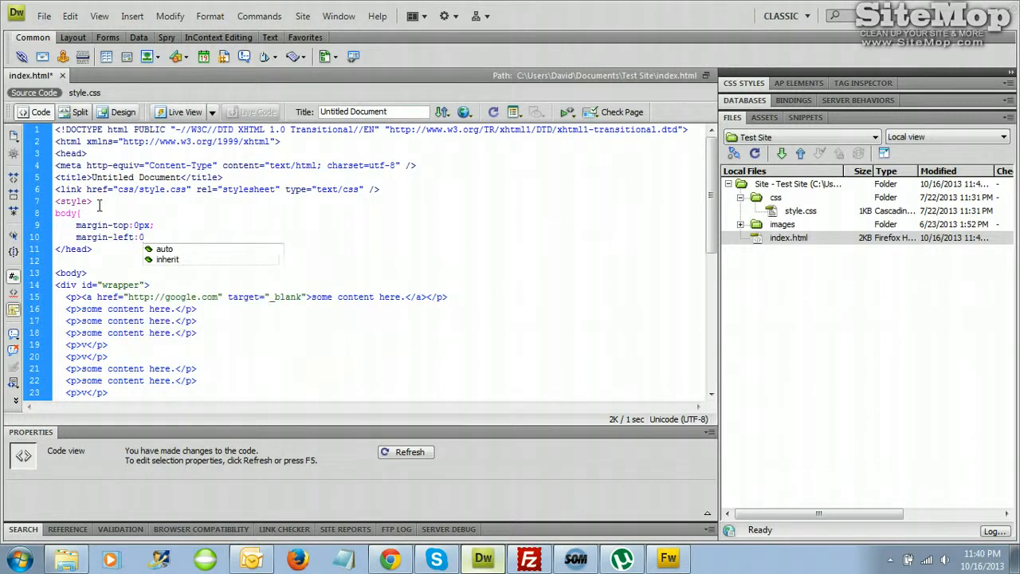
pyautogui.write('px;')
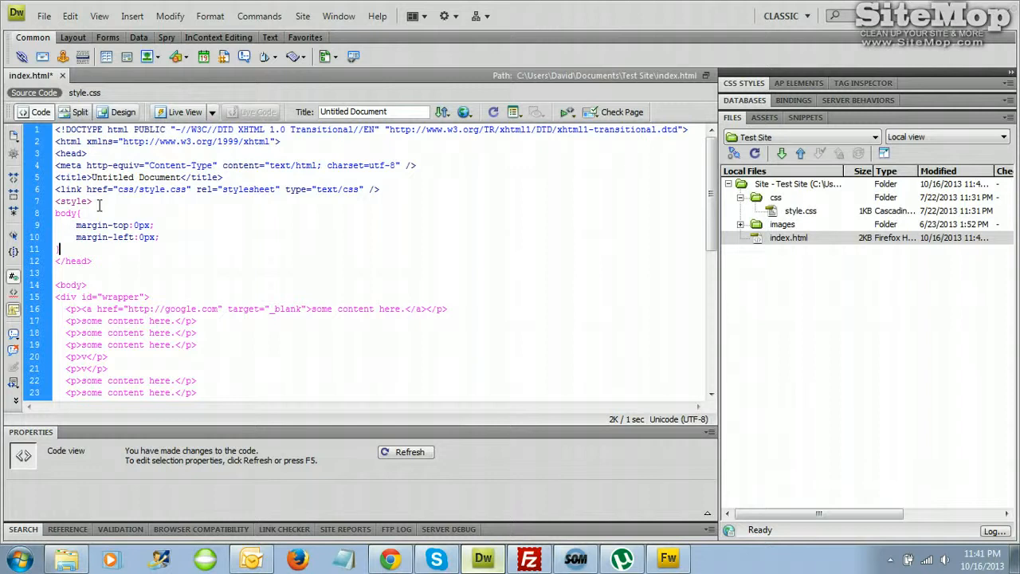
pyautogui.write('}')
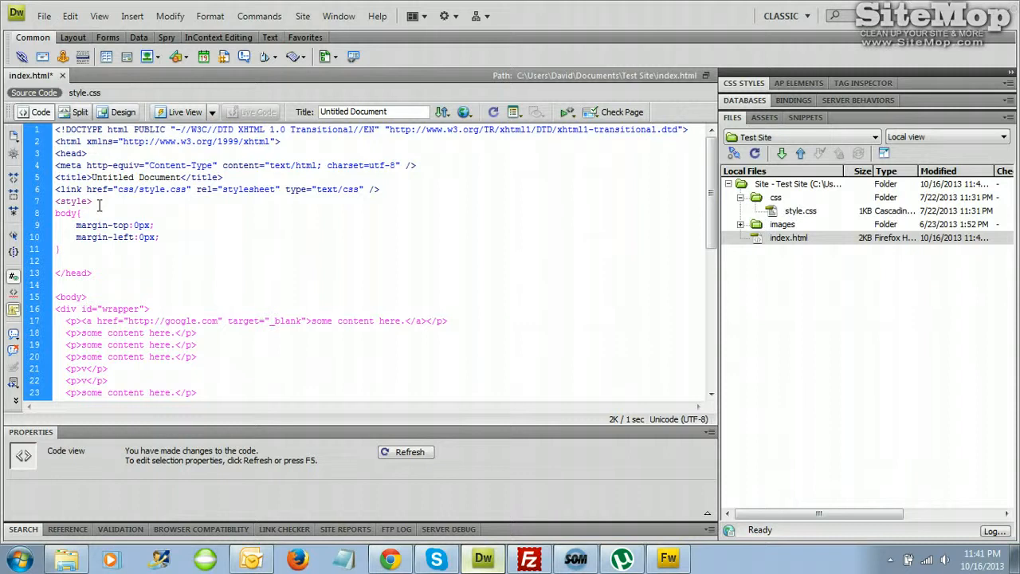
pyautogui.write('</style>')
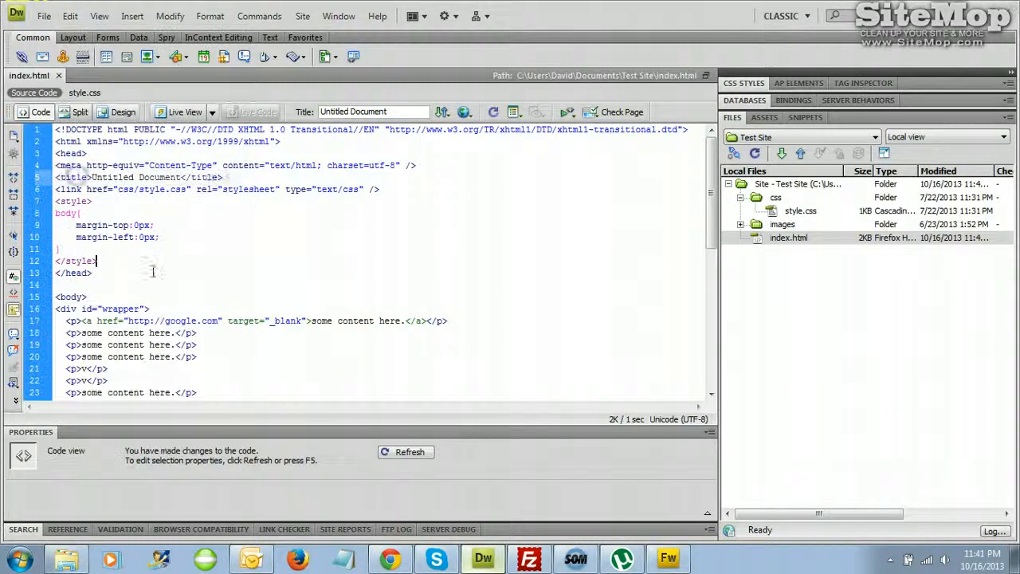
# Re-upload index.html via FileZilla and view the refreshed page in Chrome
pyautogui.click(529, 558)
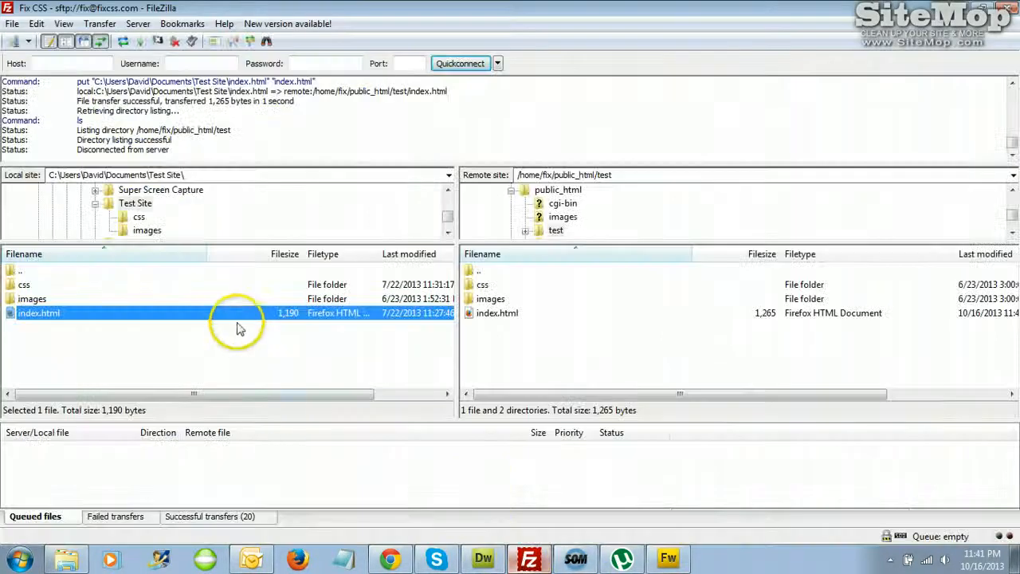
pyautogui.click(389, 558)
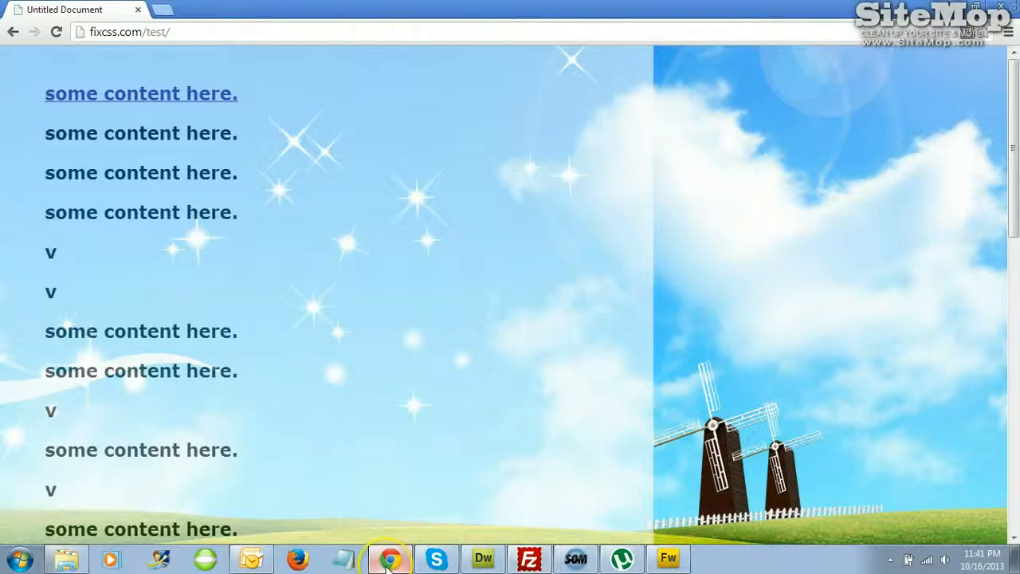